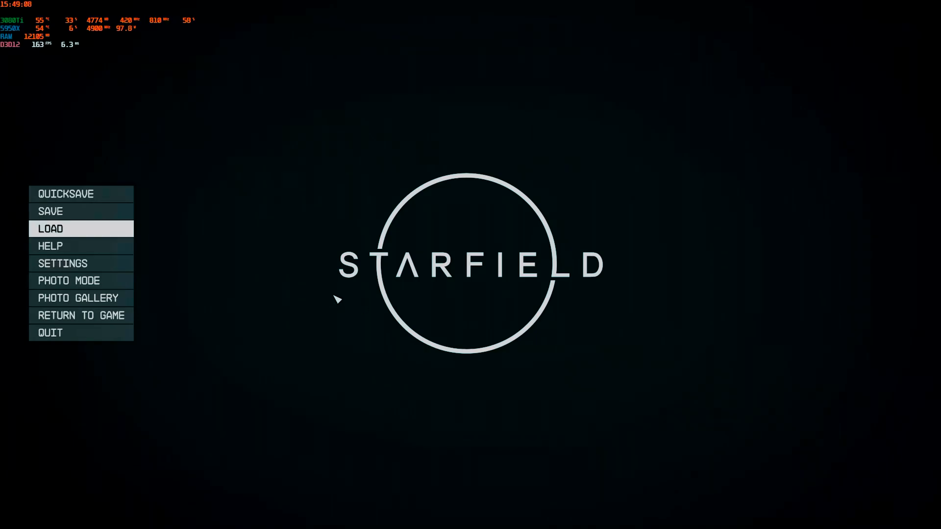
pyautogui.moveTo(361, 294)
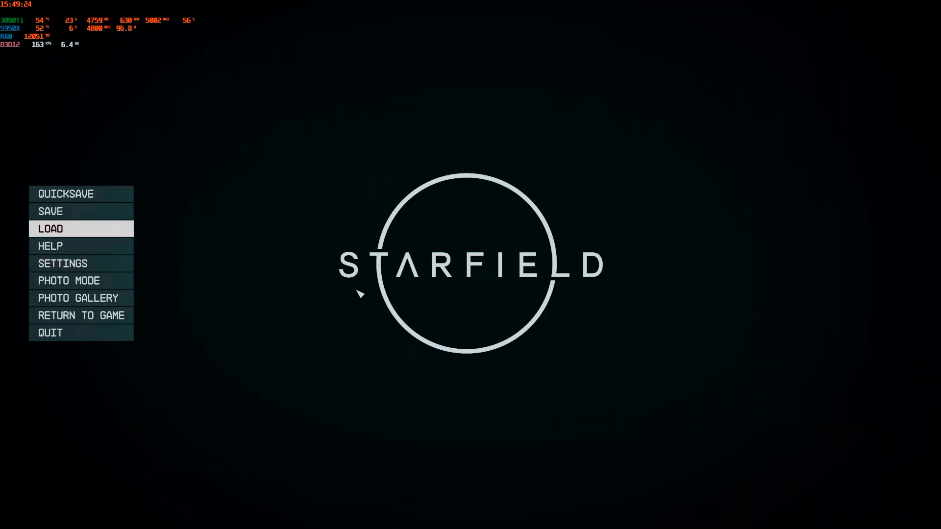
pyautogui.moveTo(291, 260)
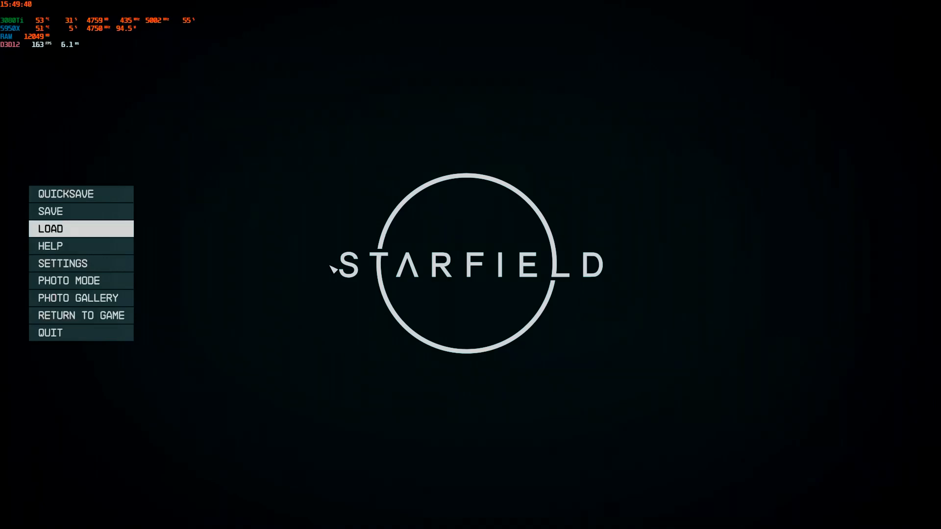
pyautogui.moveTo(176, 249)
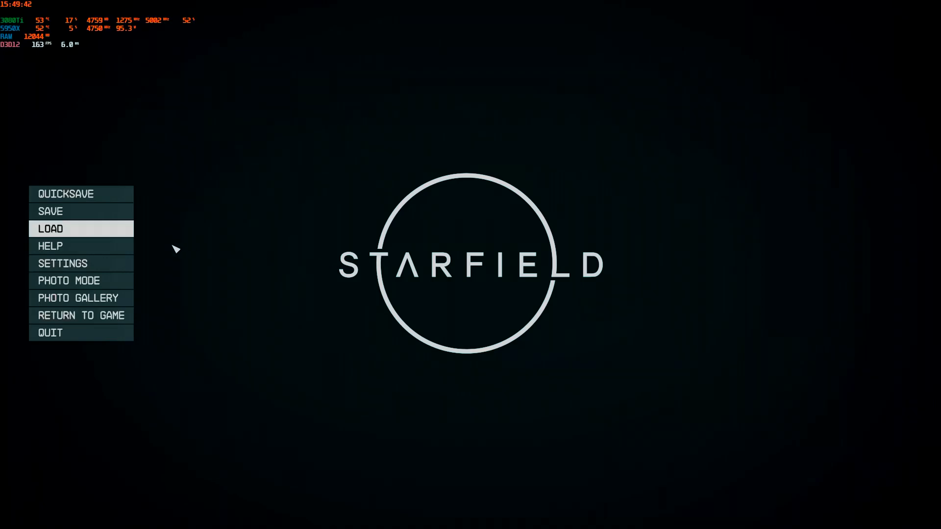
pyautogui.moveTo(81, 315)
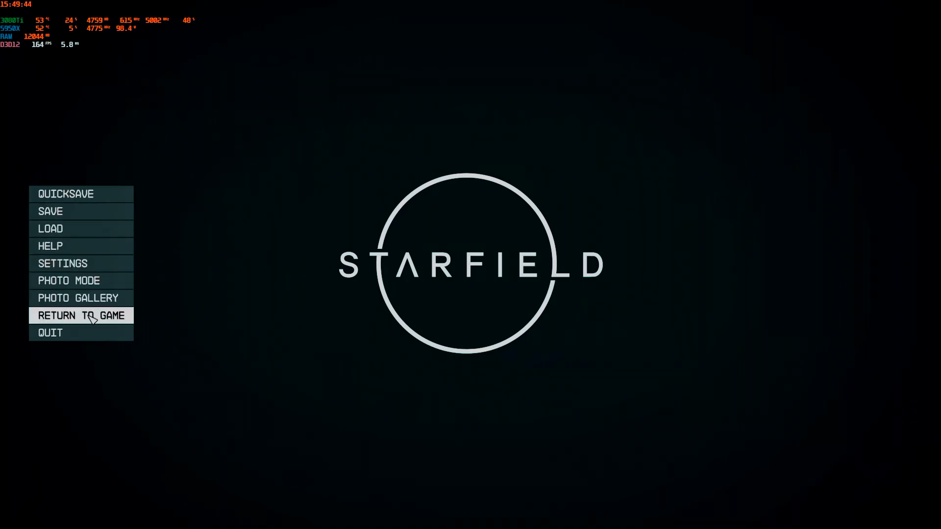
pyautogui.moveTo(88, 285)
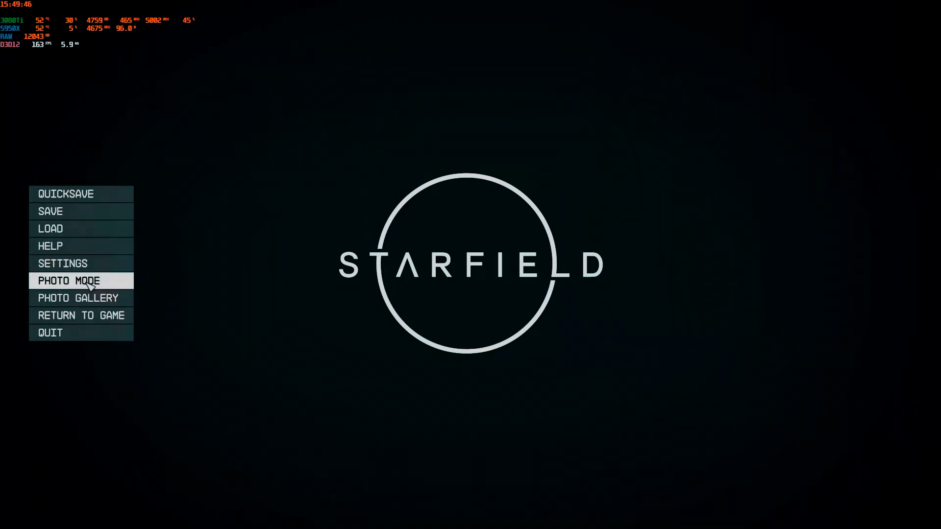
# Turn Borderless Full Screen off in Display settings, then reopen the pause Settings menu.
pyautogui.click(63, 263)
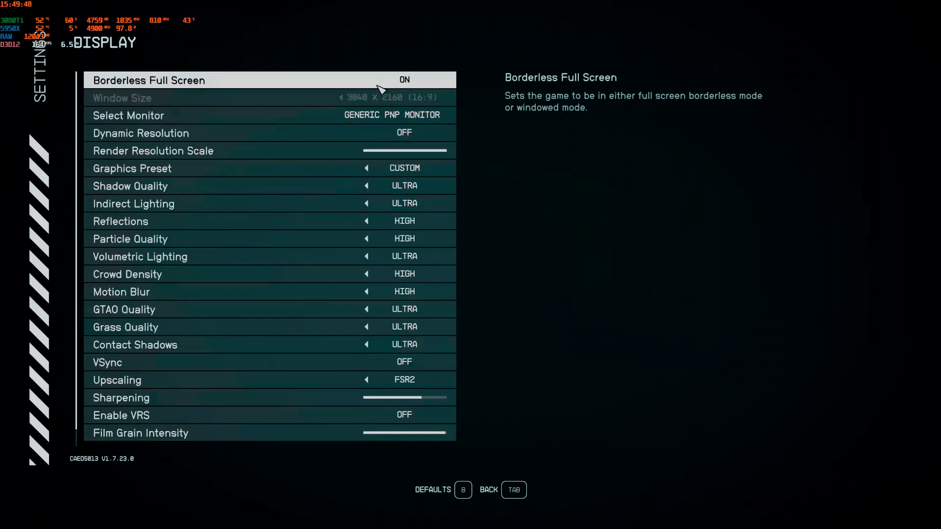
pyautogui.moveTo(421, 87)
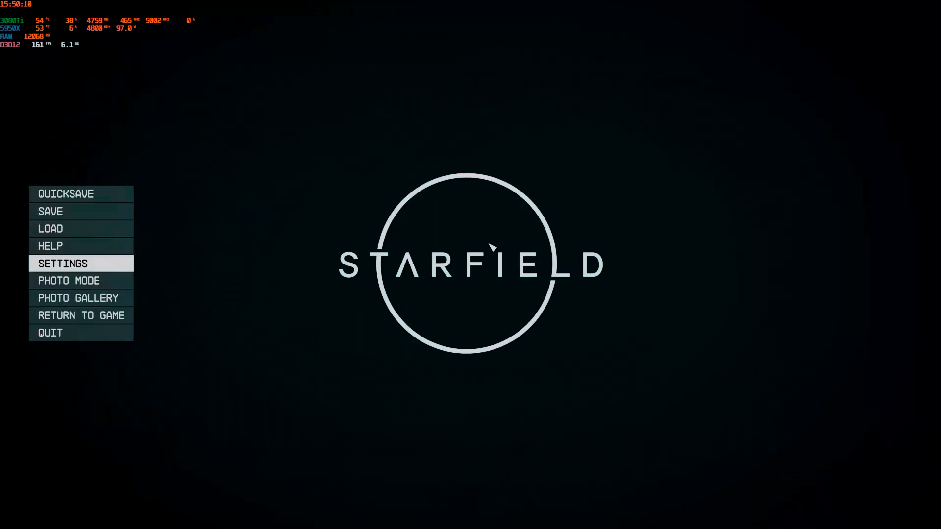
pyautogui.click(81, 315)
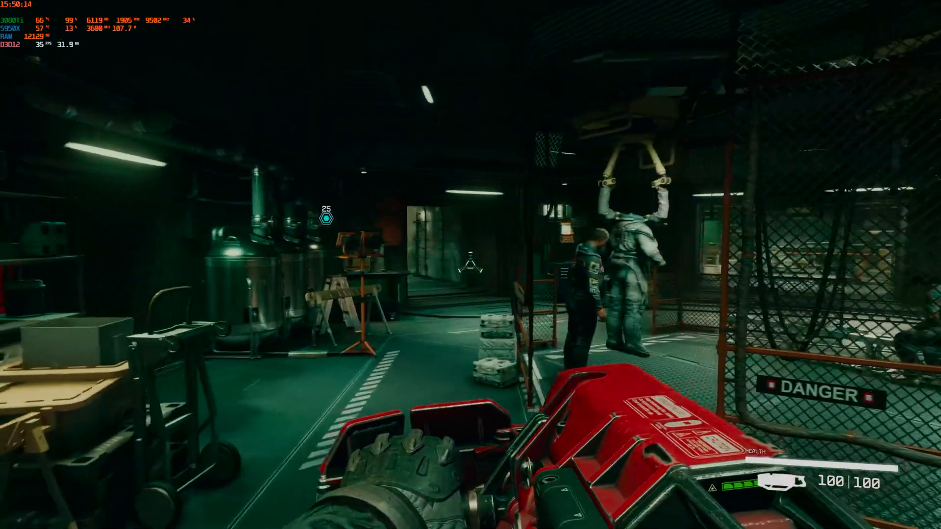
pyautogui.moveTo(470, 265)
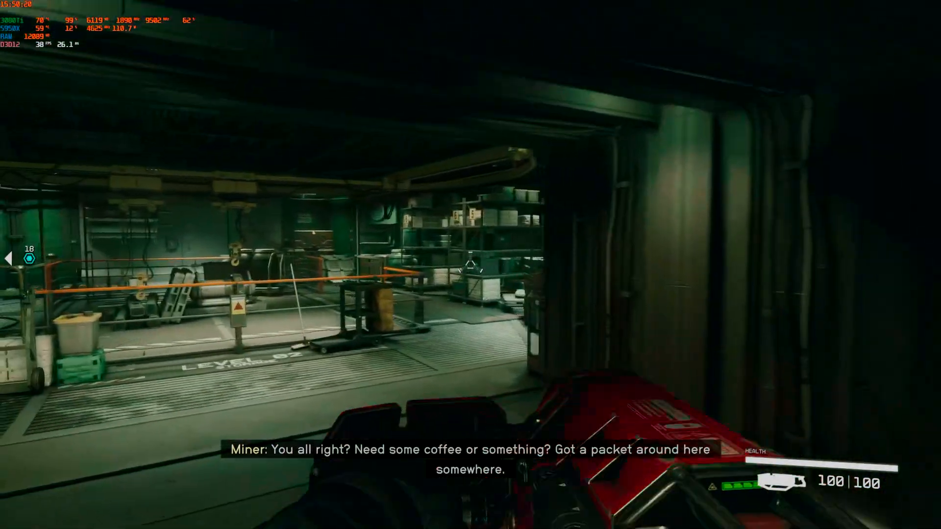
pyautogui.moveTo(471, 265)
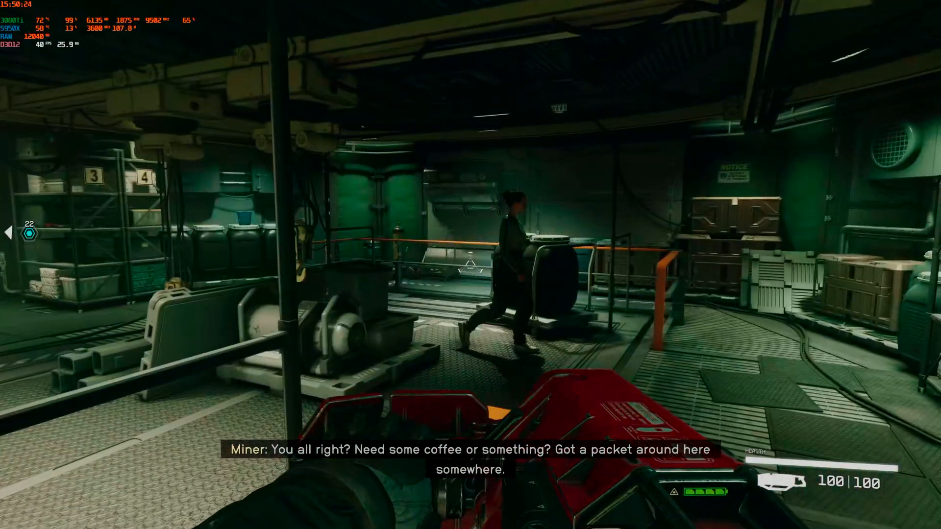
pyautogui.moveTo(471, 264)
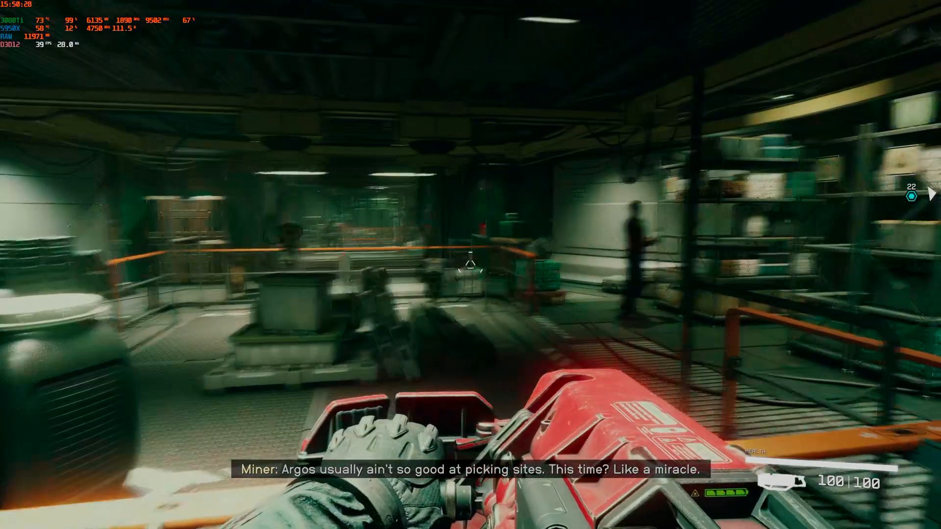
pyautogui.moveTo(470, 265)
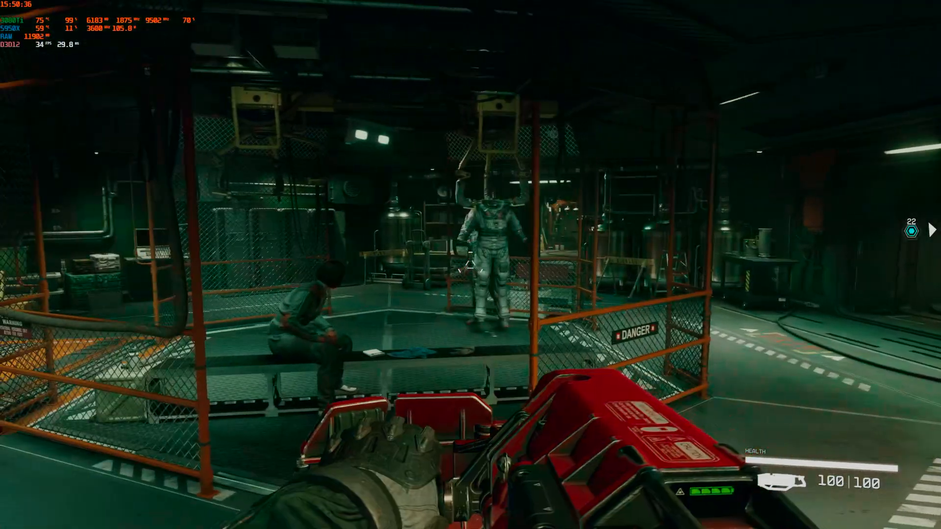
pyautogui.press('Escape')
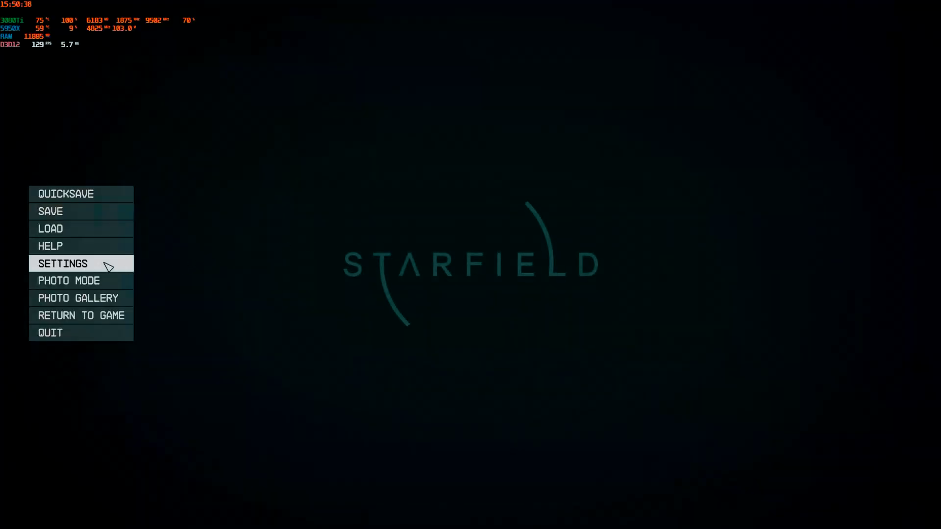
pyautogui.click(62, 264)
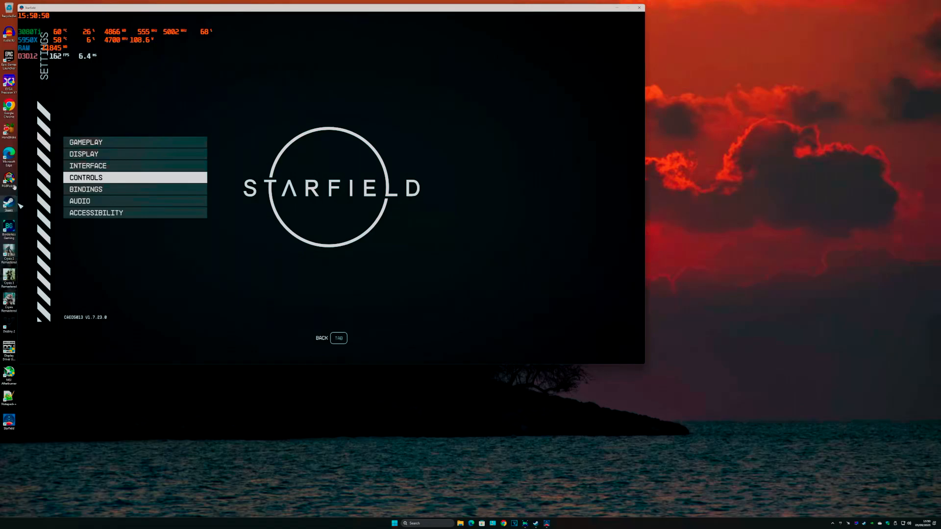
pyautogui.moveTo(319, 436)
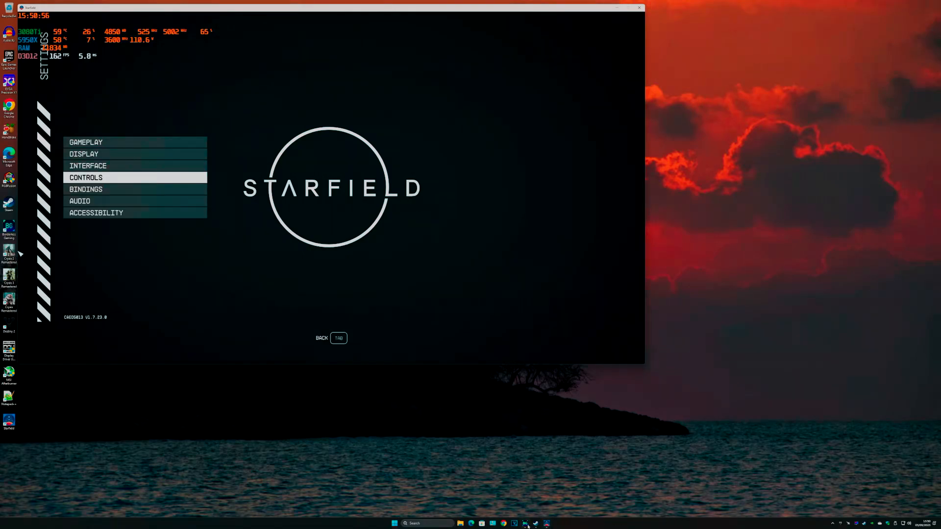
# Add Starfield to Borderless Gaming favorites so its window fills the screen, then resume play.
pyautogui.click(524, 524)
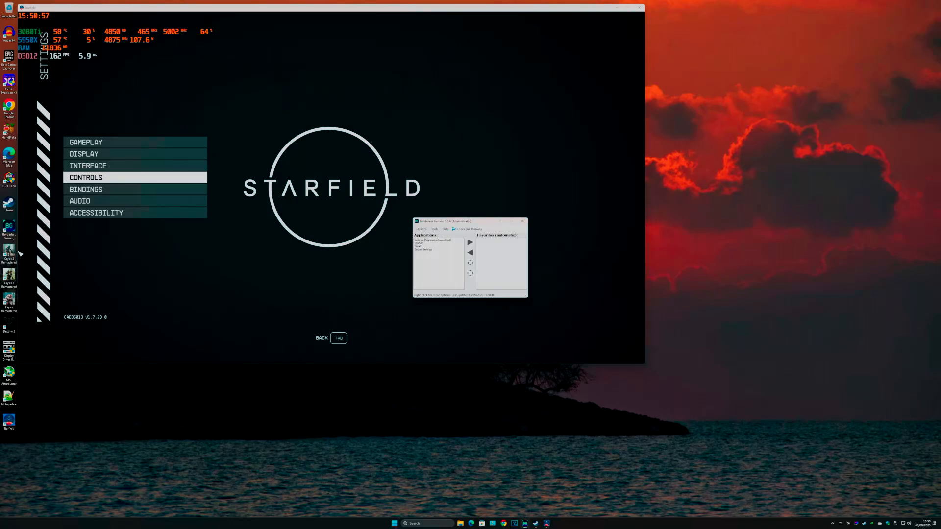
pyautogui.click(432, 241)
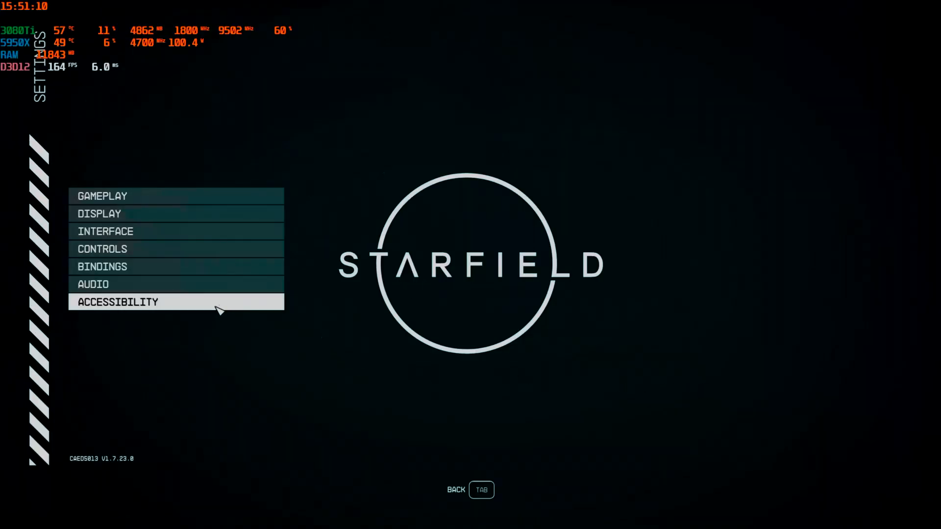
pyautogui.press('Tab')
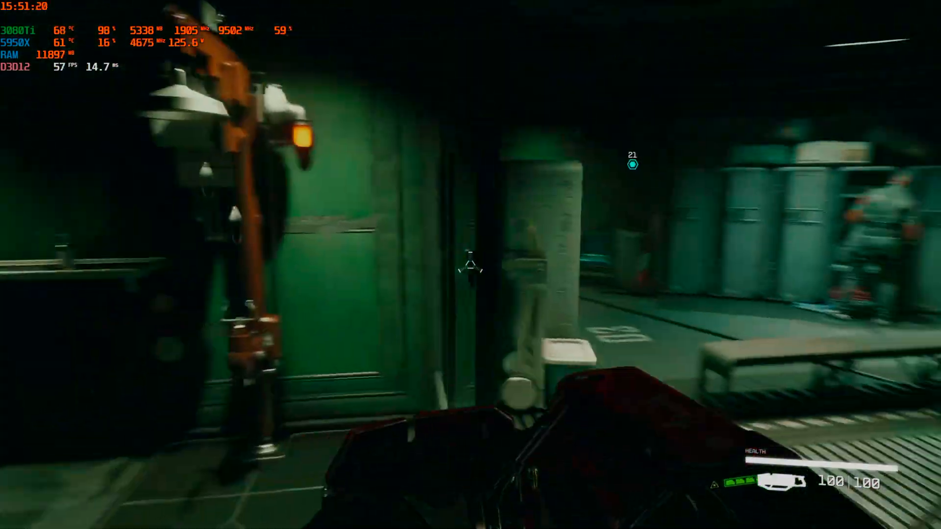
pyautogui.moveTo(471, 265)
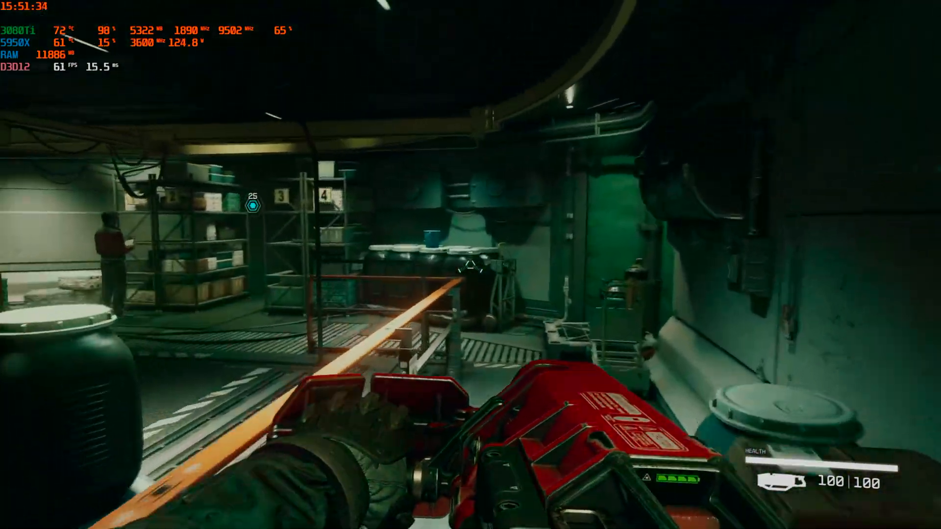
pyautogui.moveTo(470, 265)
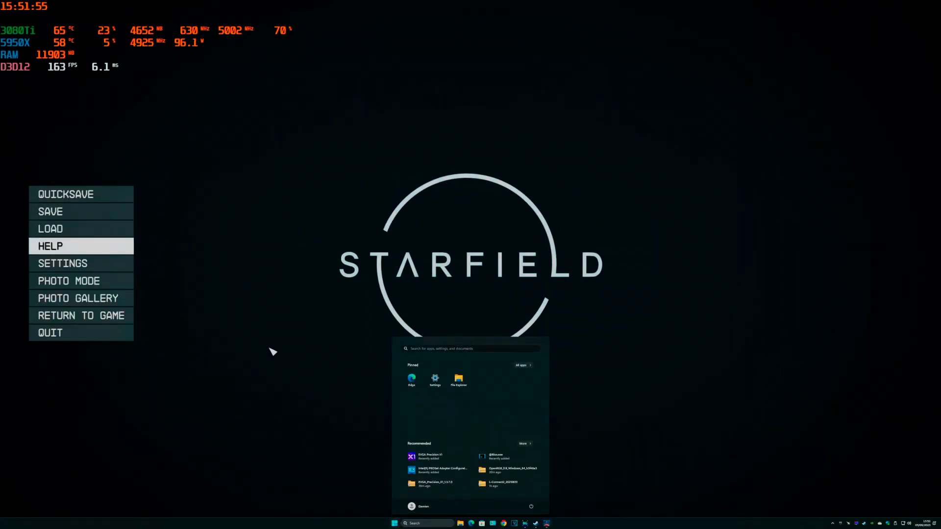
pyautogui.moveTo(536, 523)
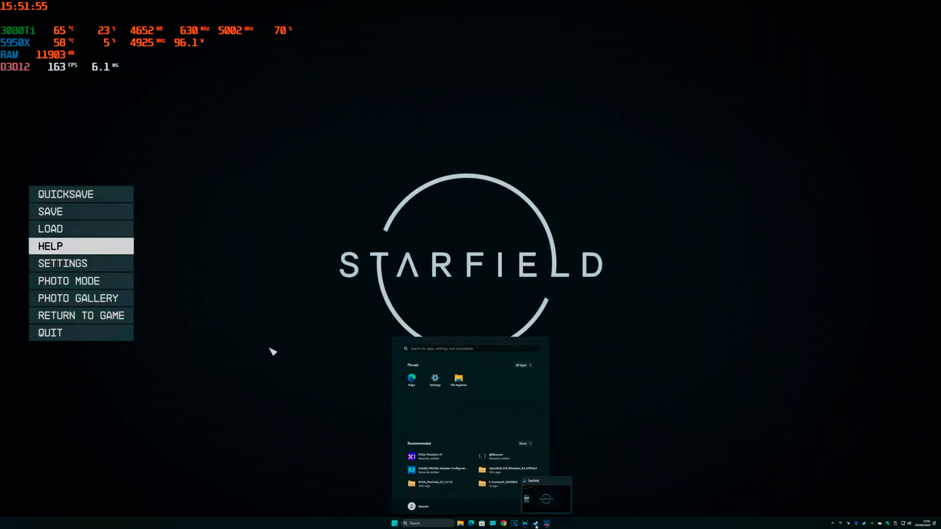
# Return to Starfield and change Display window size from 2560 x 1440 to 1920 x 1080.
pyautogui.click(546, 523)
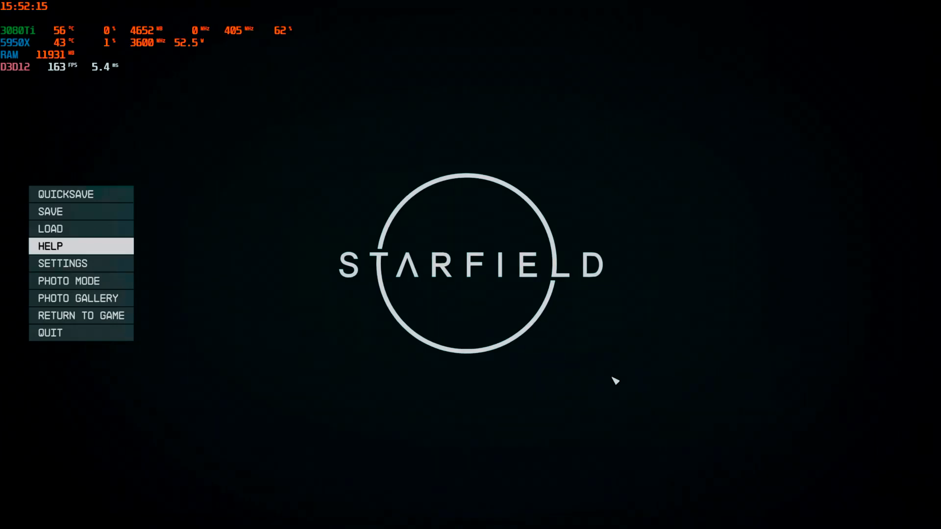
pyautogui.click(63, 263)
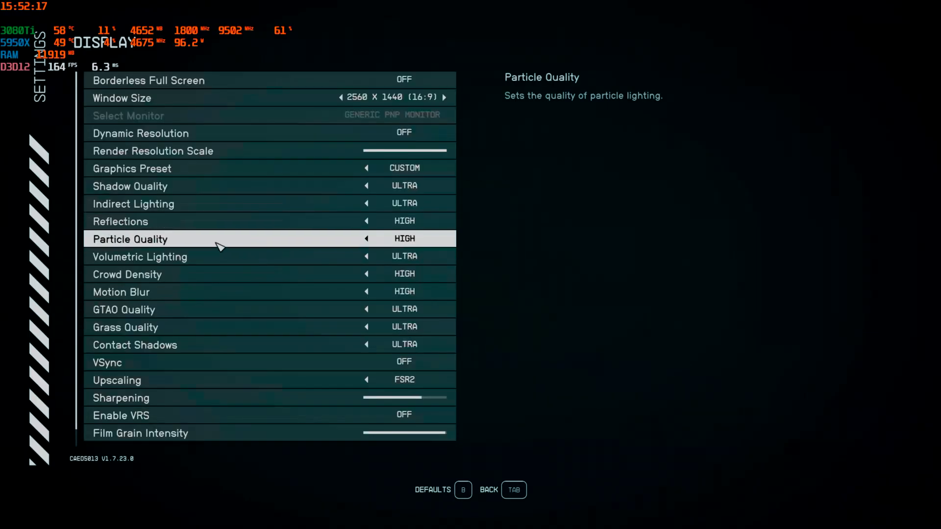
pyautogui.click(341, 97)
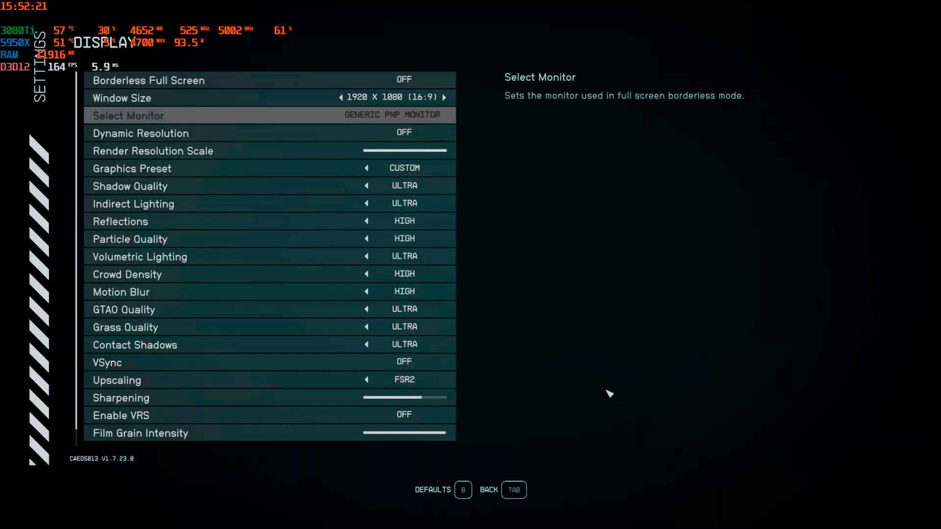
pyautogui.moveTo(548, 458)
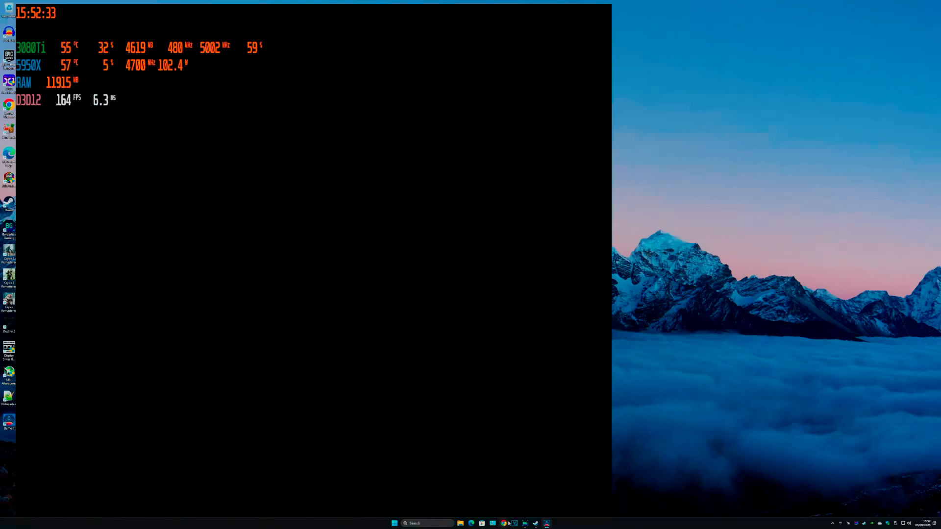
# Leave the black screen and close the Starfield window from its taskbar menu.
pyautogui.click(493, 523)
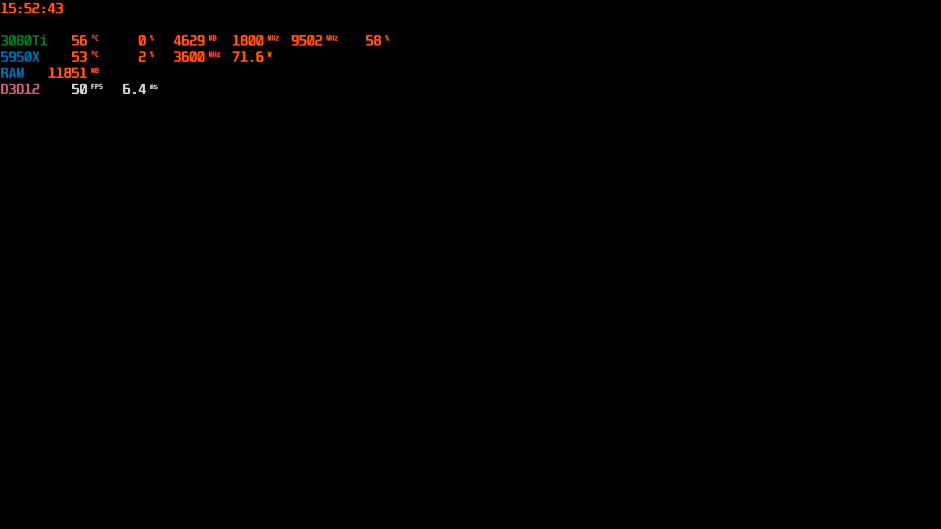
pyautogui.click(394, 524)
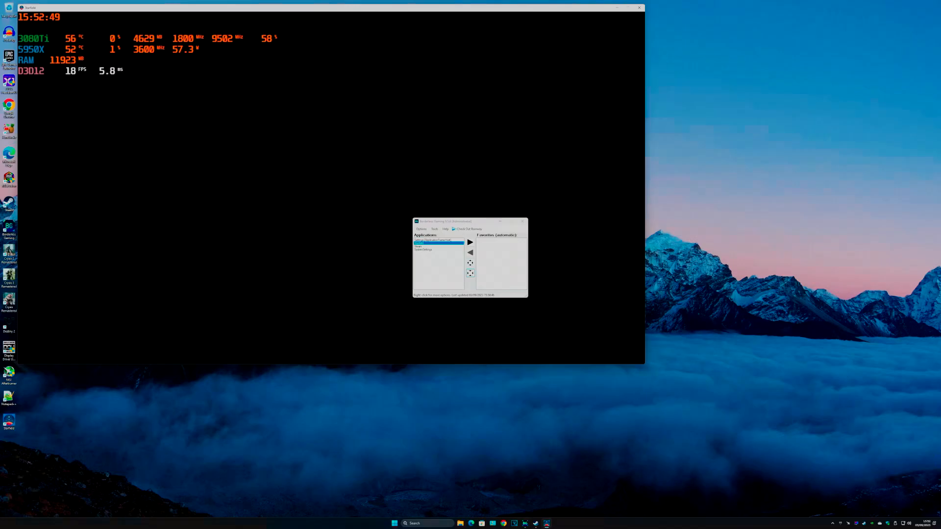
pyautogui.rightClick(535, 523)
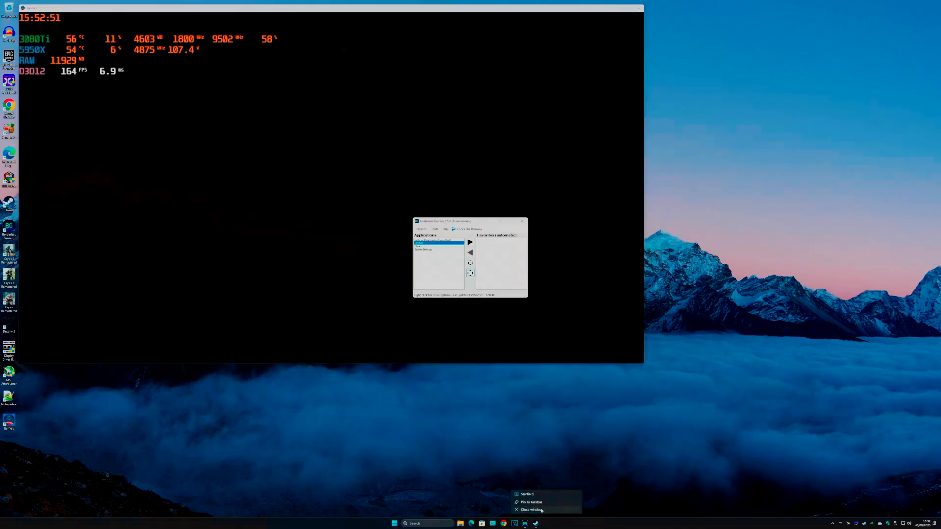
pyautogui.click(532, 510)
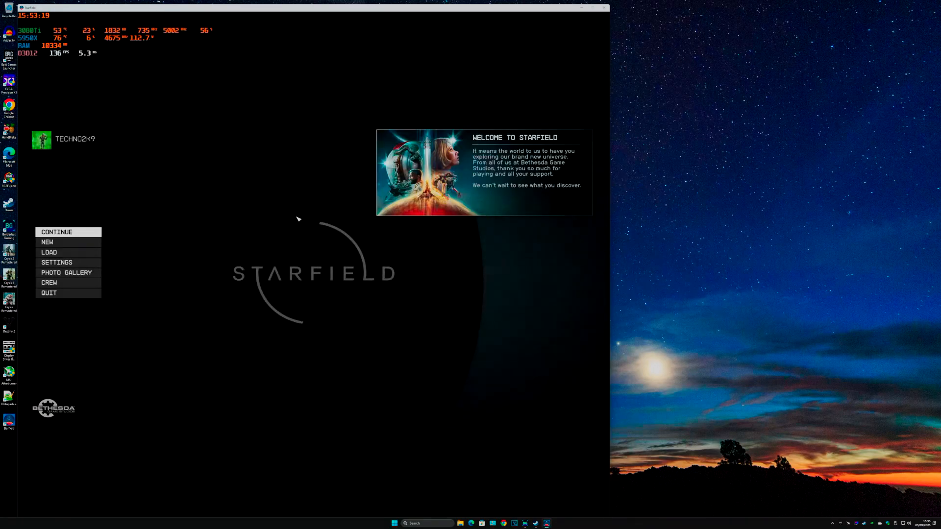
# Raise Starfield's Display window size to 2560 x 1440 and return to the main menu.
pyautogui.click(57, 263)
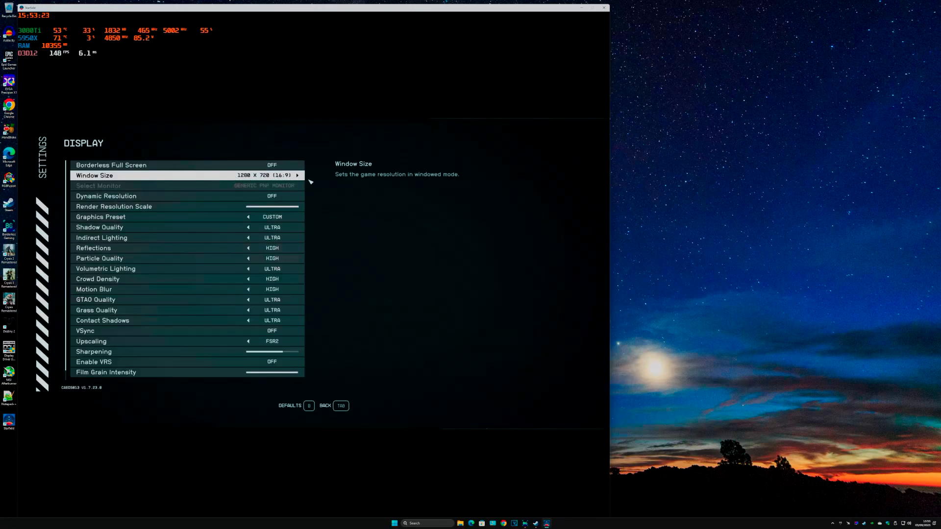
pyautogui.click(297, 175)
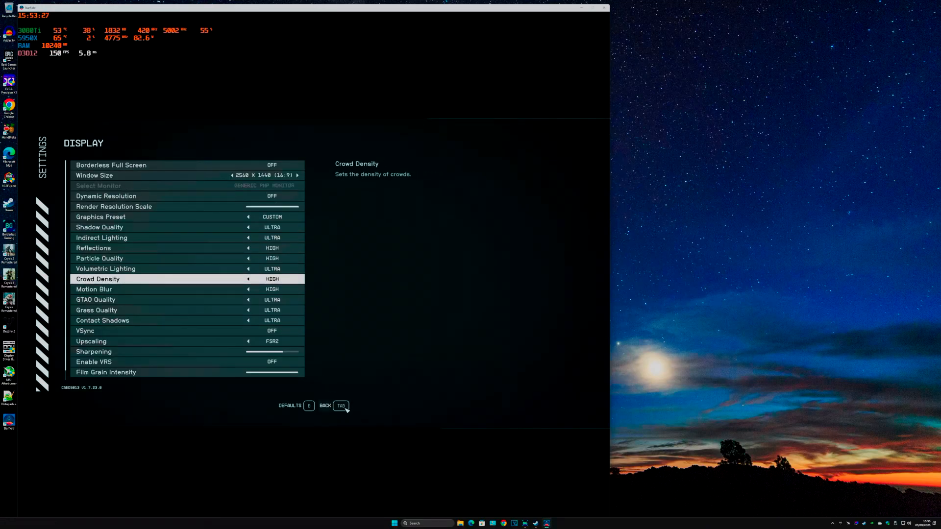
pyautogui.click(325, 406)
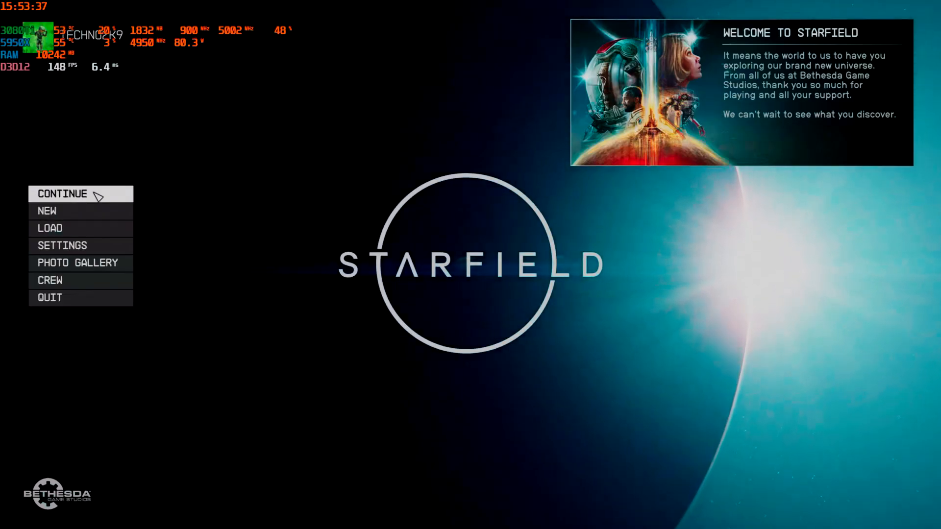
pyautogui.click(395, 523)
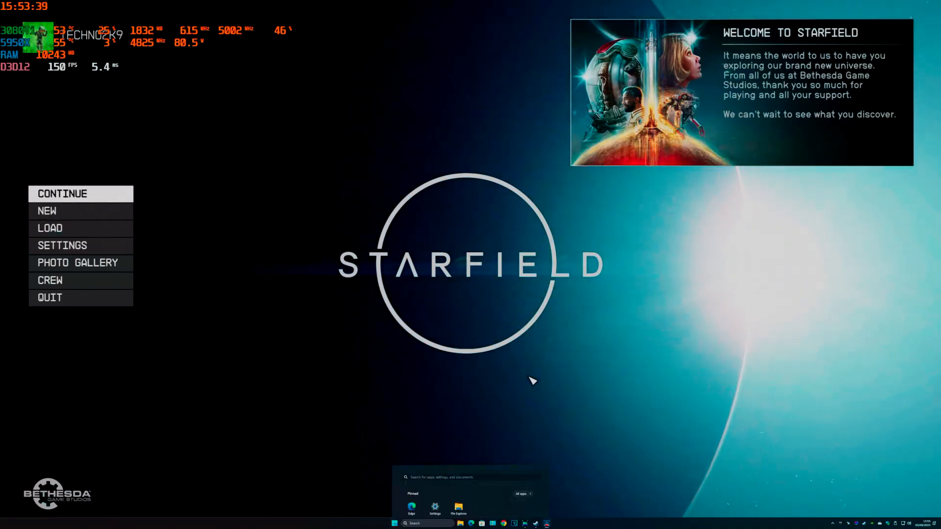
pyautogui.click(406, 523)
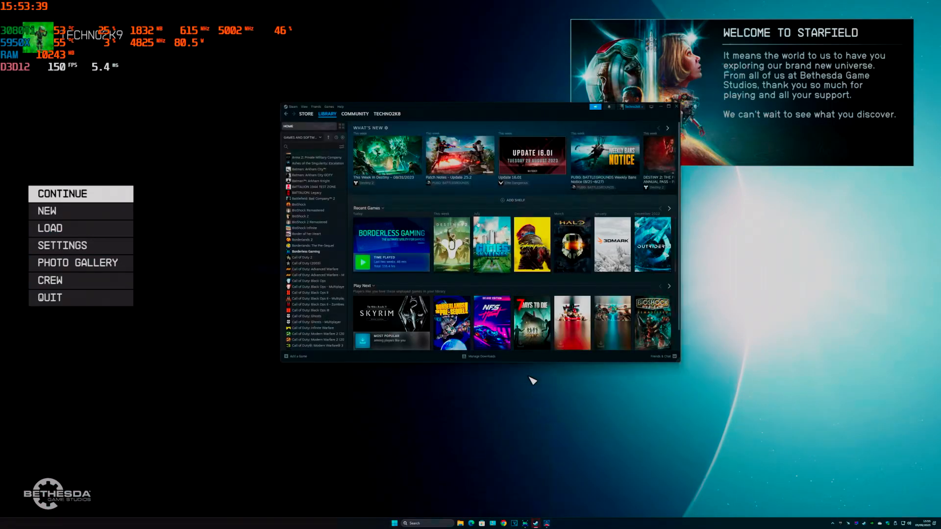
pyautogui.click(306, 251)
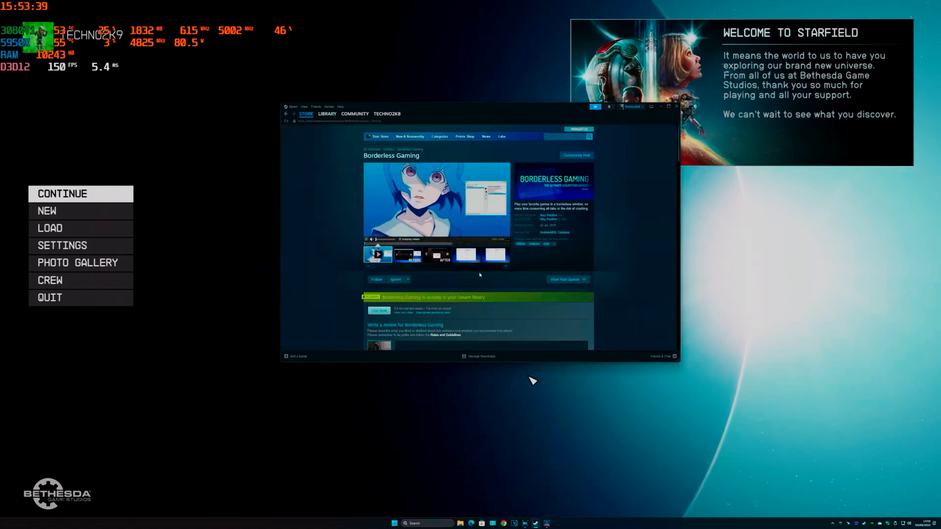
pyautogui.scroll(-3)
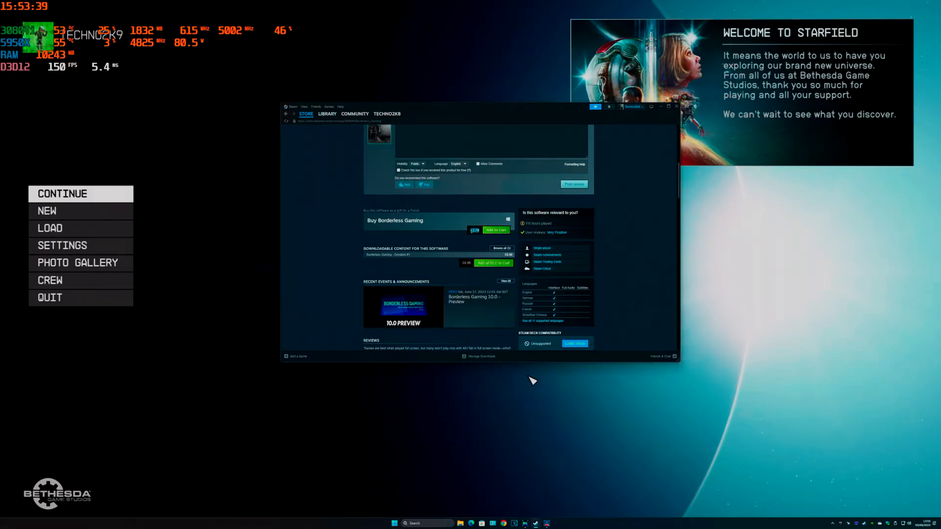
pyautogui.moveTo(456, 241)
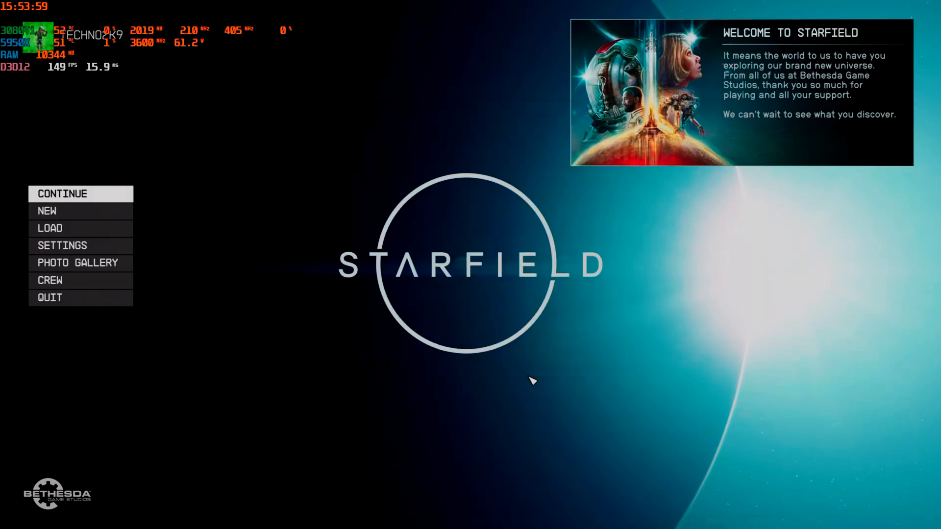
# Open Settings > Display to view the 2560 x 1440 window size.
pyautogui.click(63, 245)
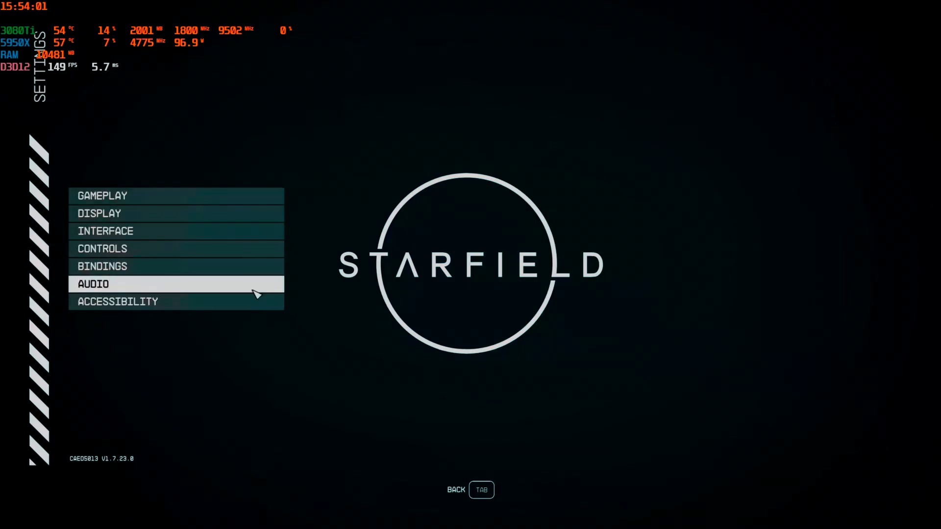
pyautogui.click(99, 213)
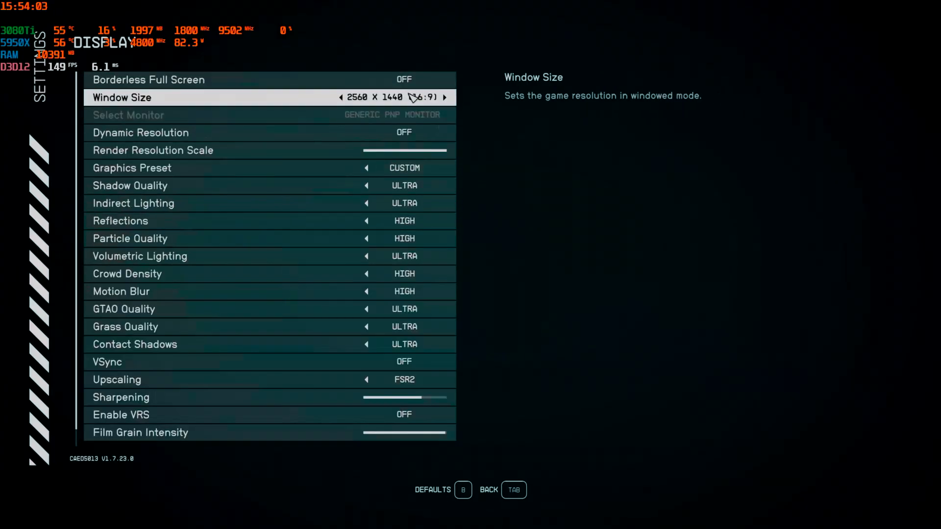